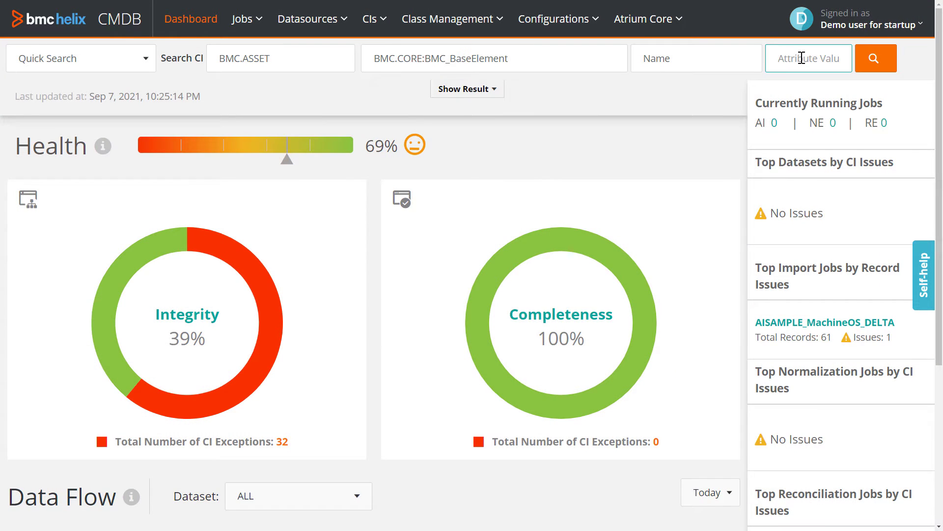
Search BMC.ASSET for names matching %main% and show BMC_ComputerSystem_main_01 in Explorer.
click(875, 59)
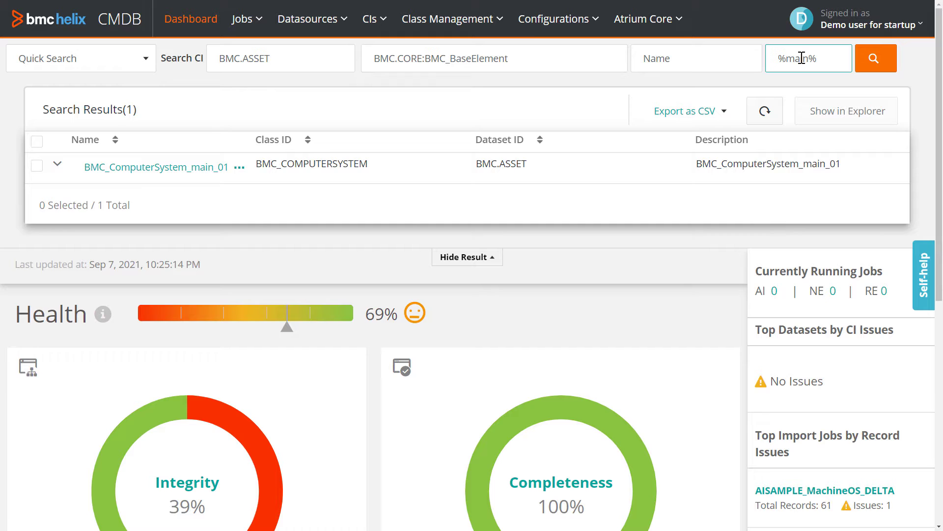
click(846, 110)
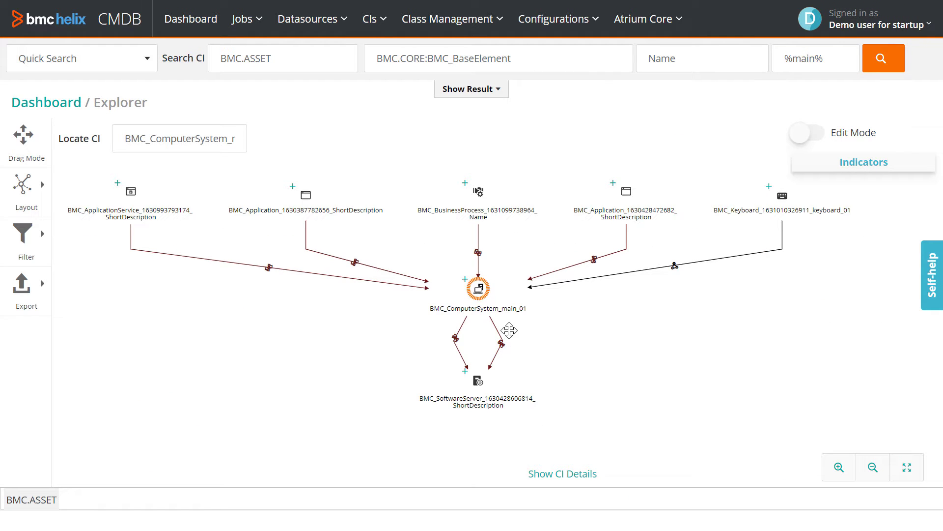
click(806, 132)
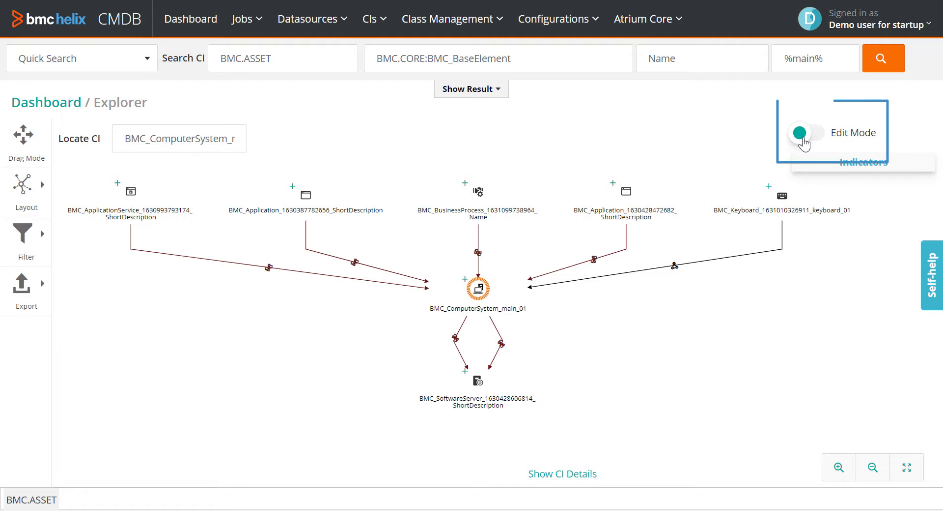
click(810, 132)
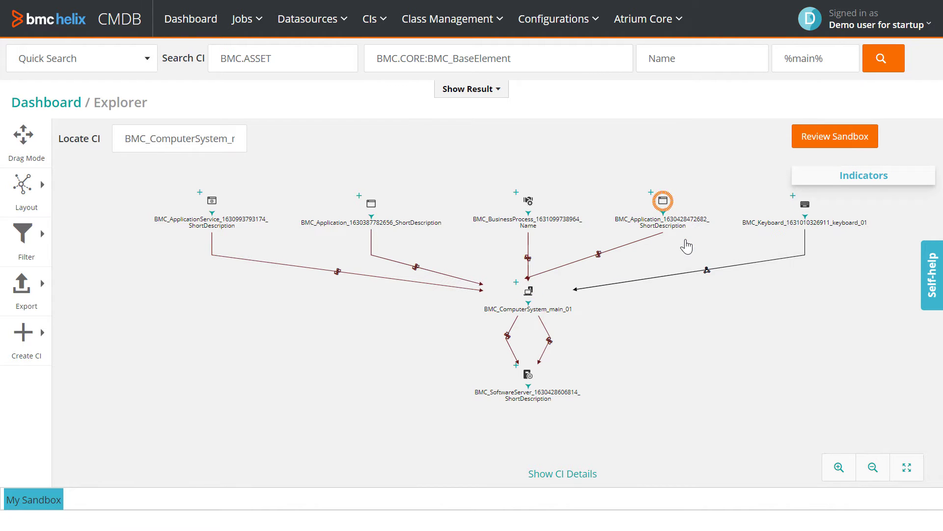
double_click(662, 202)
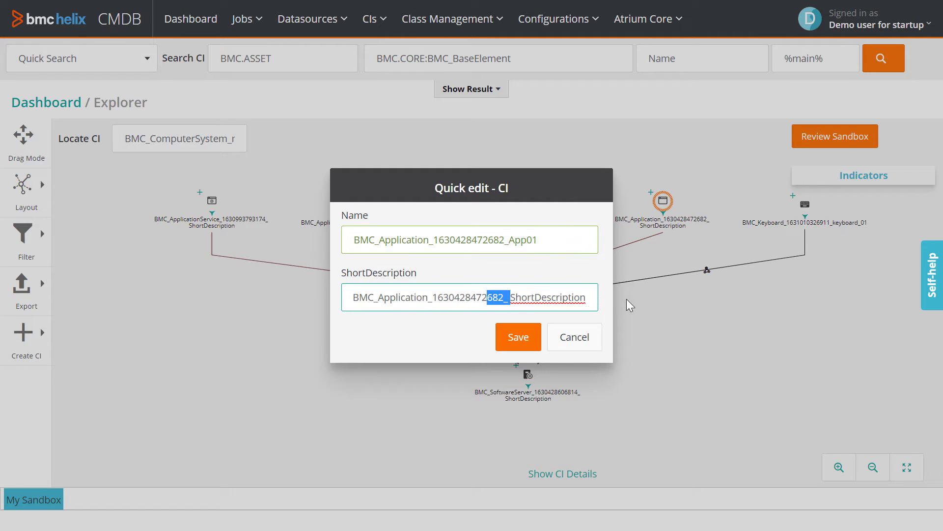
text(BMC_Application_1630428472682_App01)
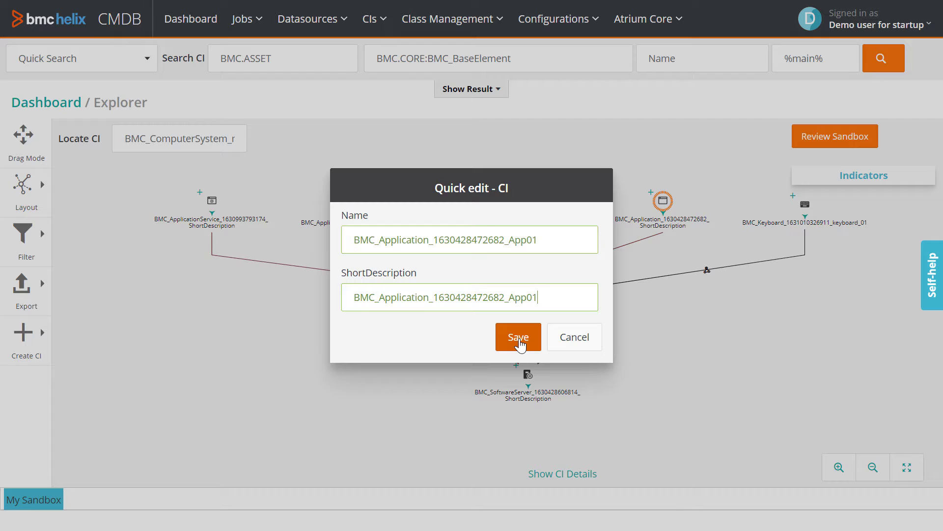
click(517, 336)
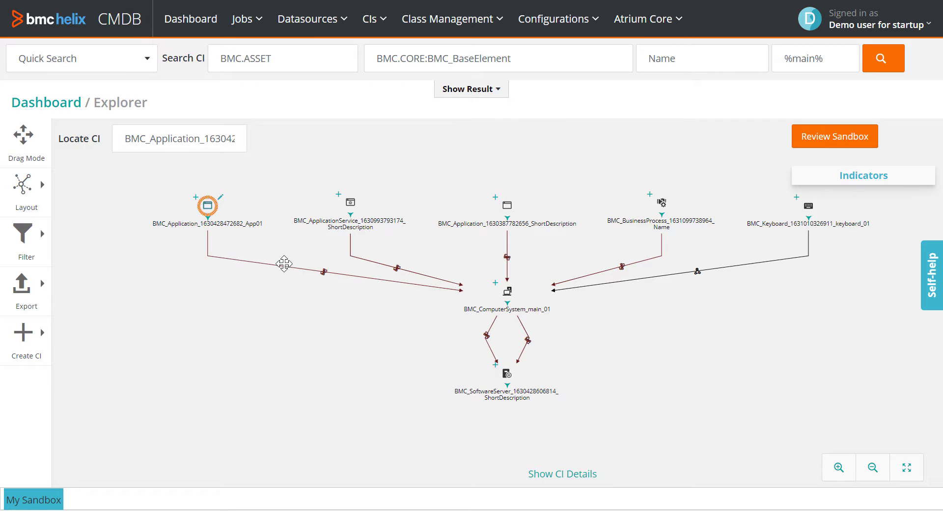
mouse_move(344, 313)
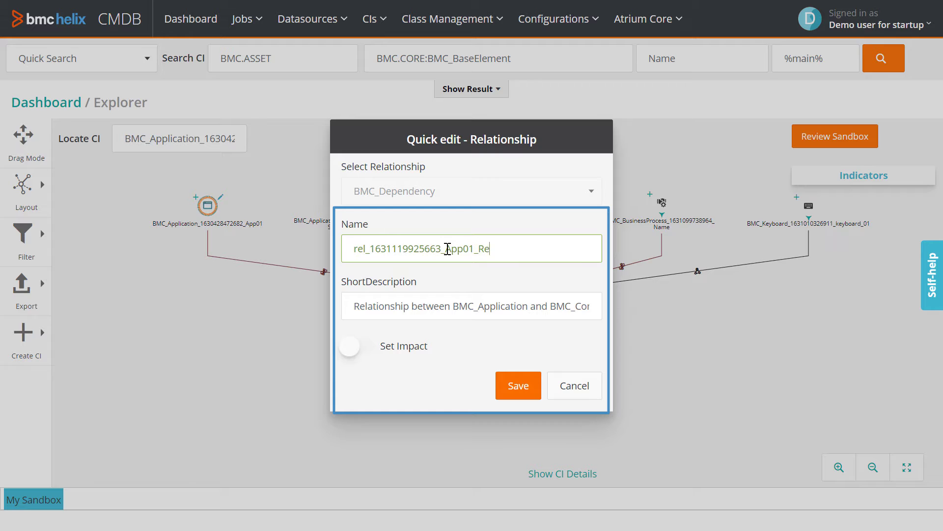
click(348, 346)
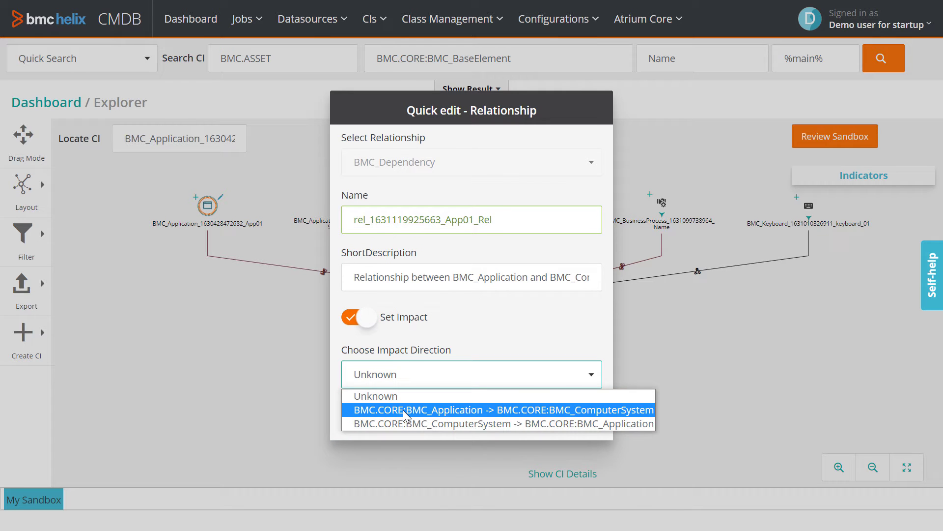
click(498, 409)
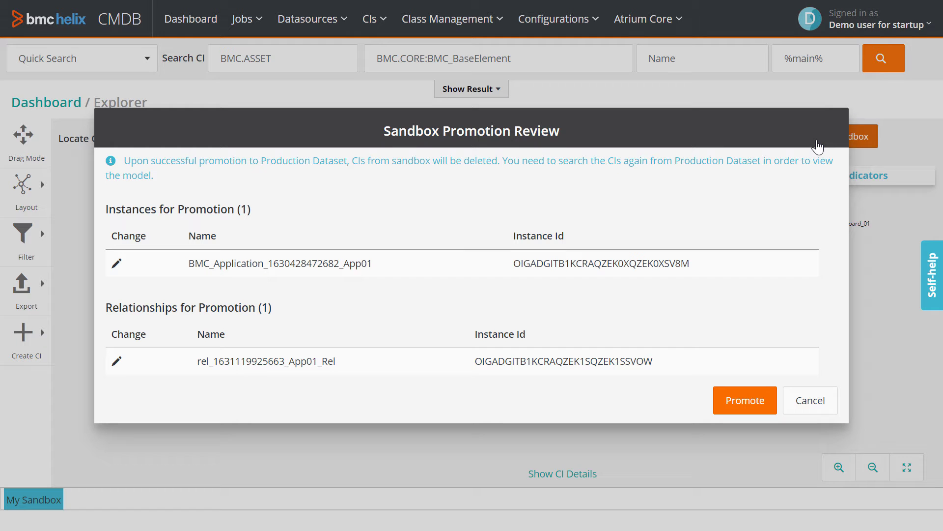
Promote the sandbox's application CI and relationship changes to production.
click(744, 400)
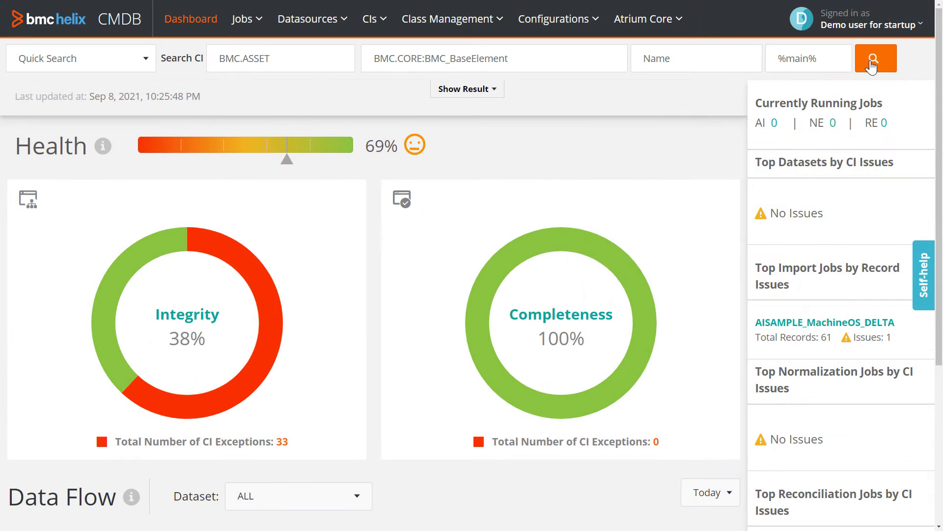
Reopen BMC_ComputerSystem_main_01 in Explorer and start a new edit-mode sandbox.
click(875, 59)
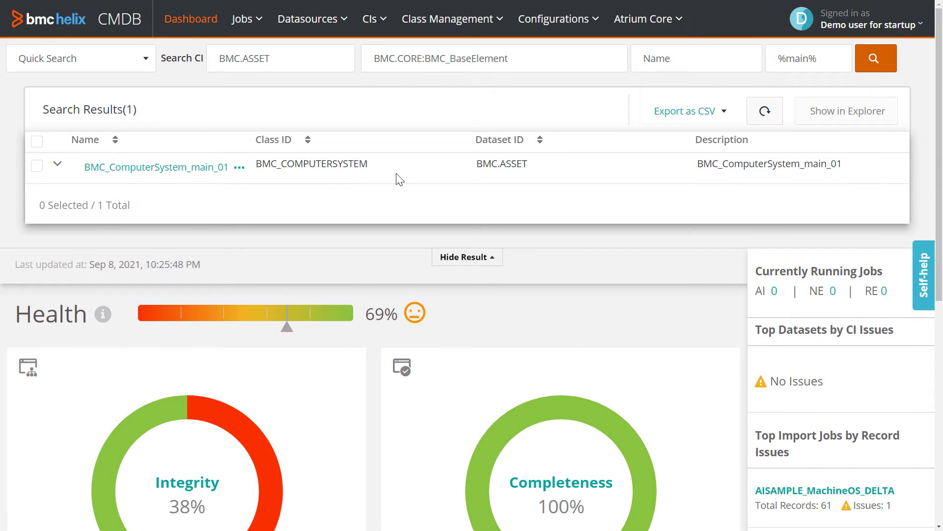
click(846, 110)
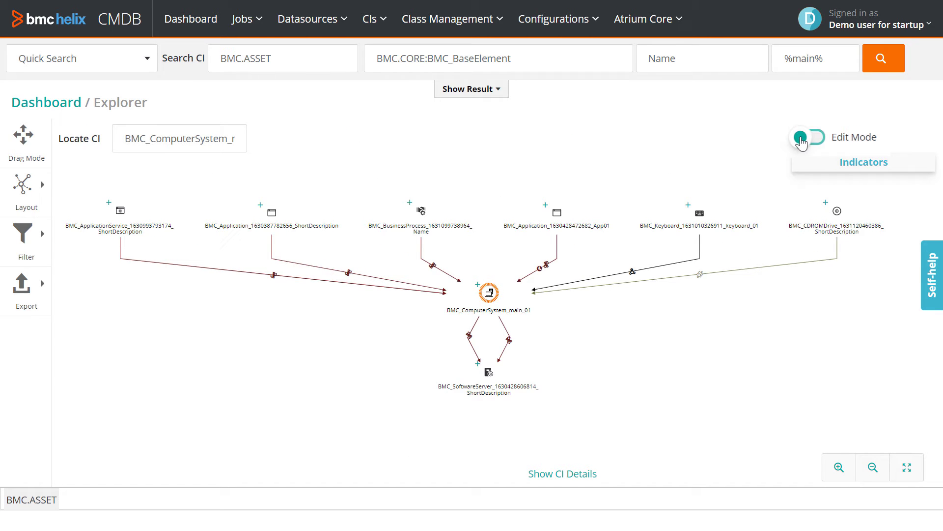
click(813, 137)
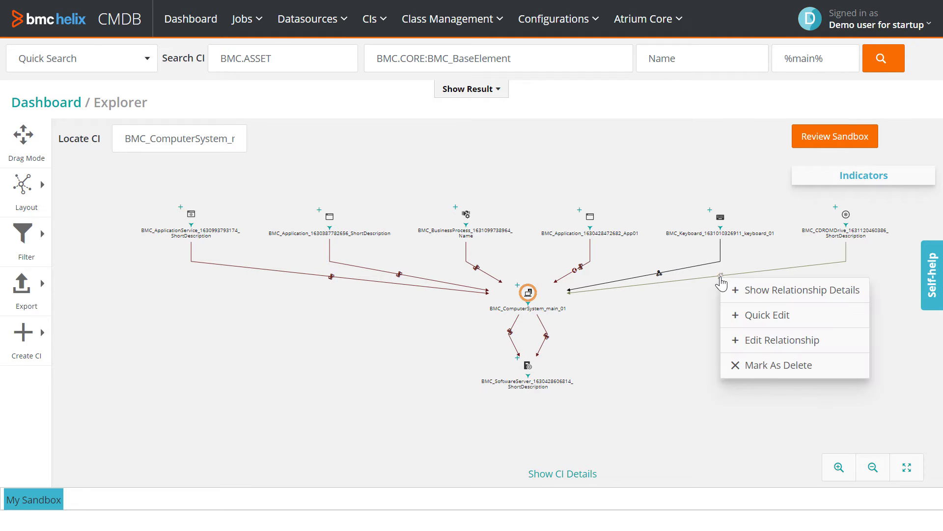
click(769, 315)
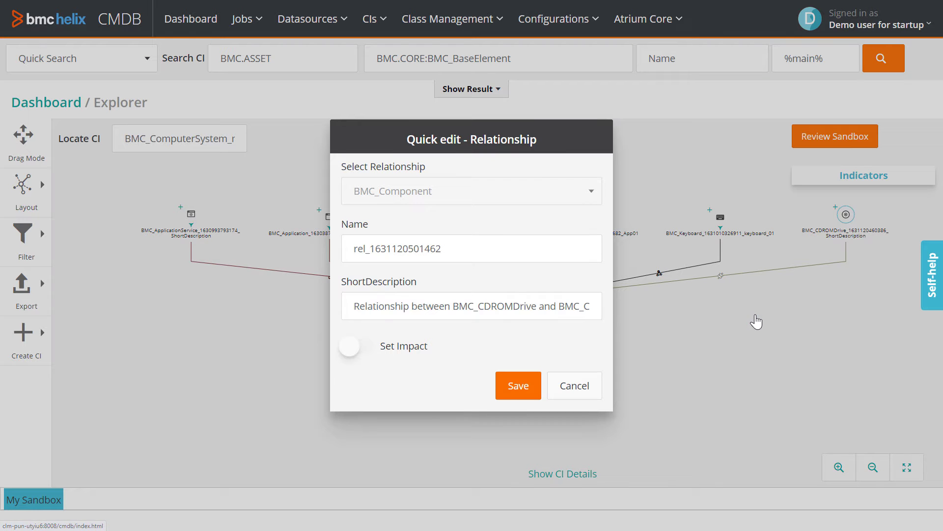
text(Edited_)
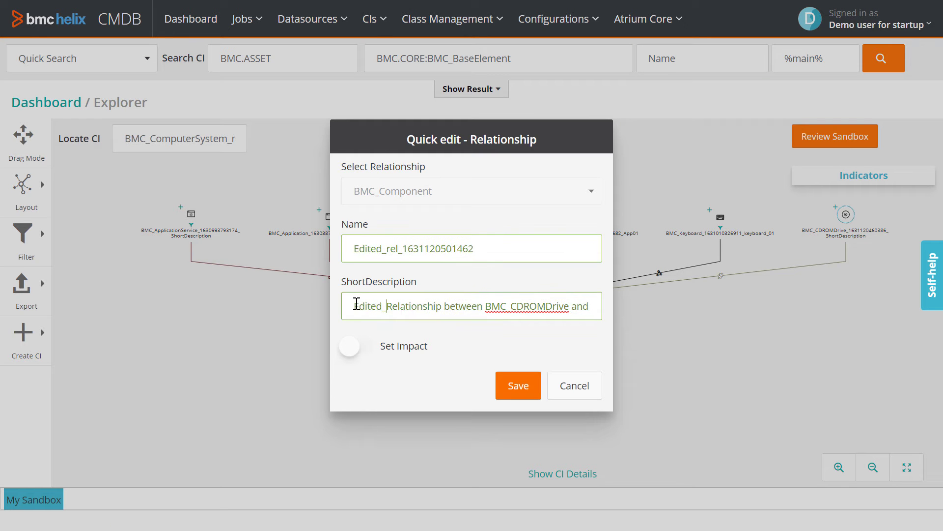
click(517, 385)
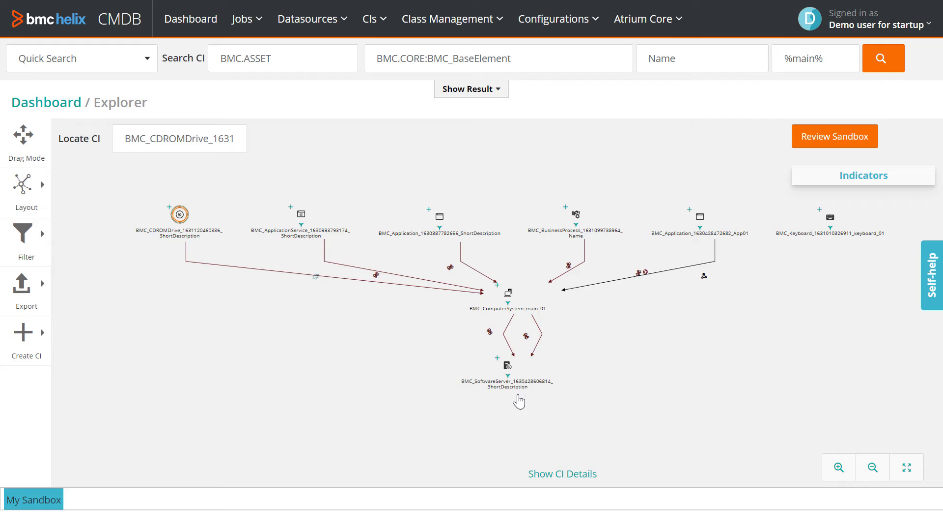
right_click(315, 277)
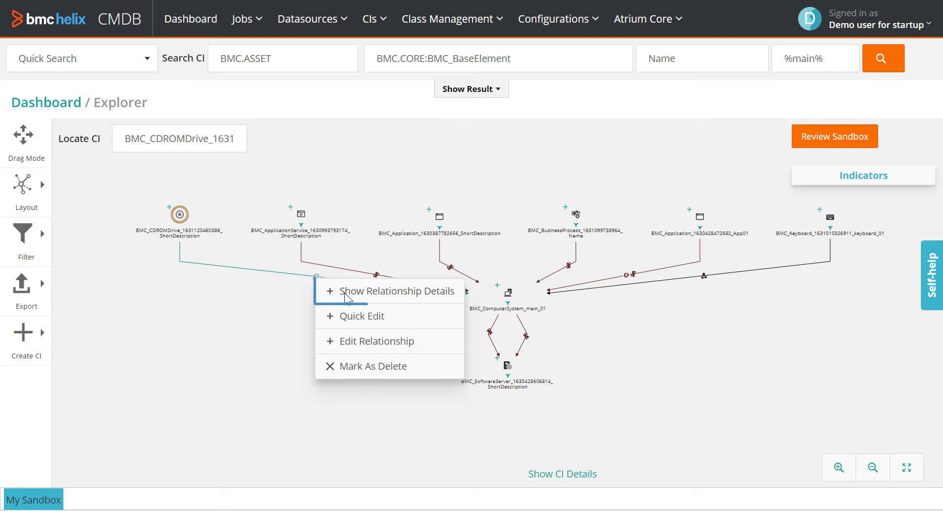
click(396, 290)
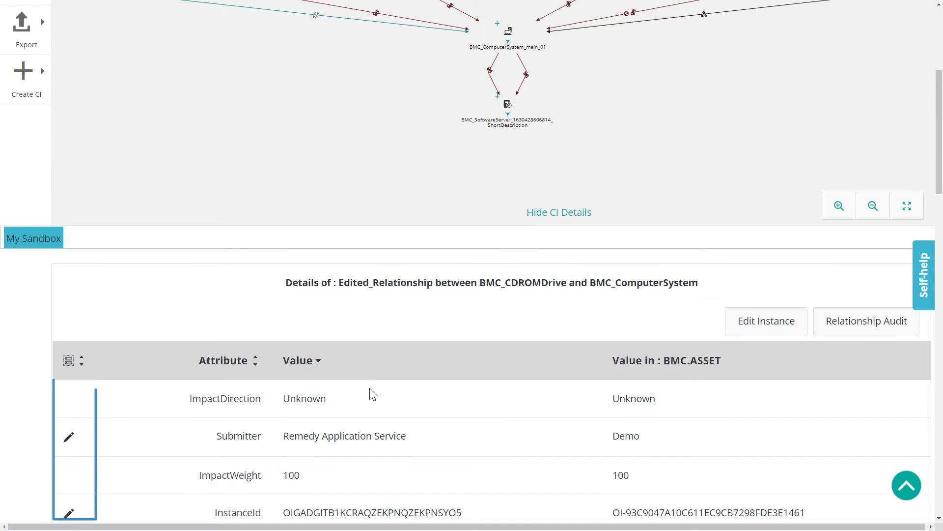
scroll(down, 3)
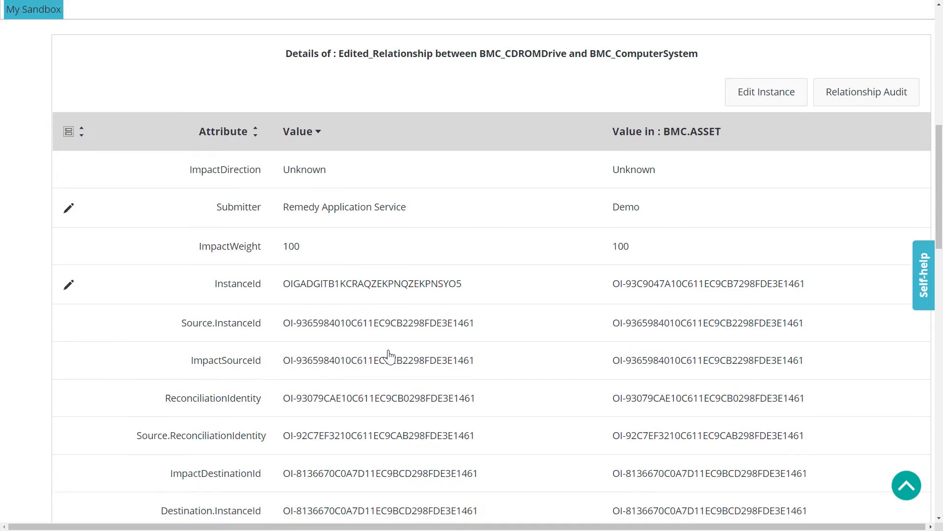
scroll(down, 3)
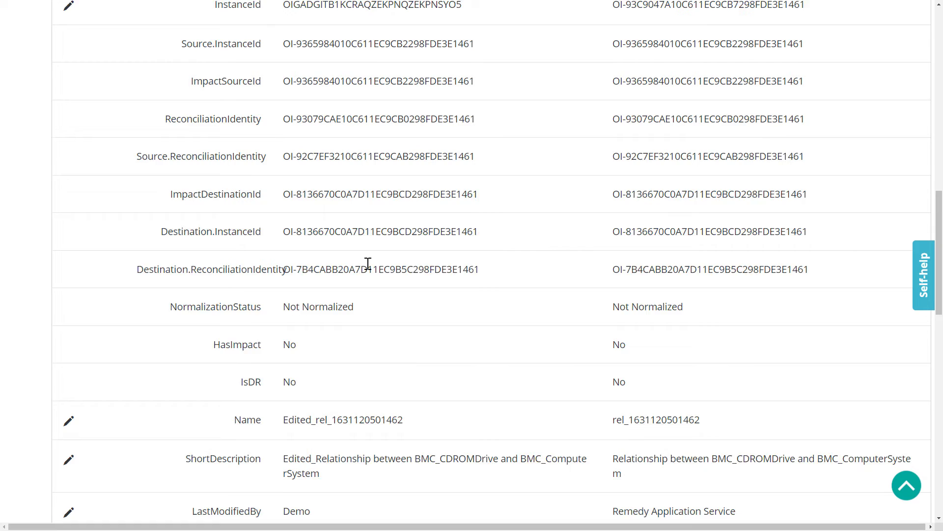
scroll(down, 3)
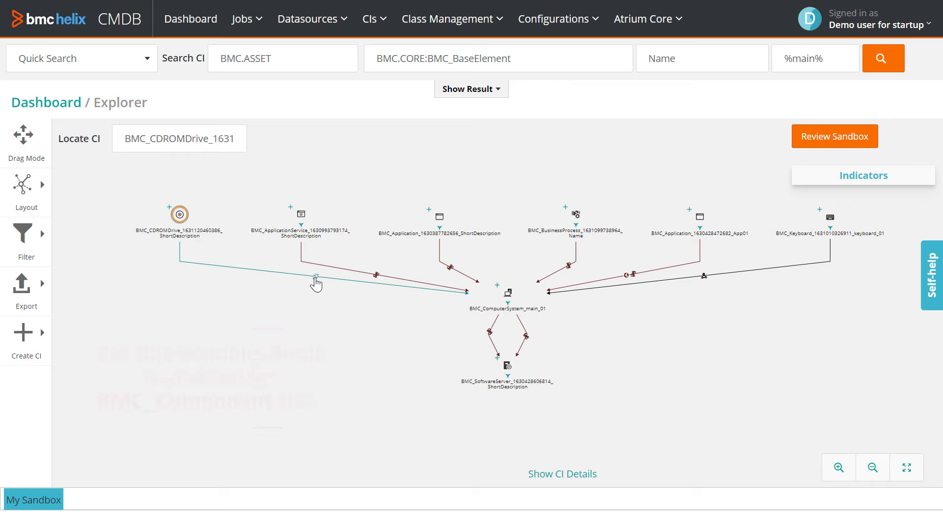
View the CD-ROM drive relationship's details and refreshed audit, showing one CREATE entry.
right_click(317, 281)
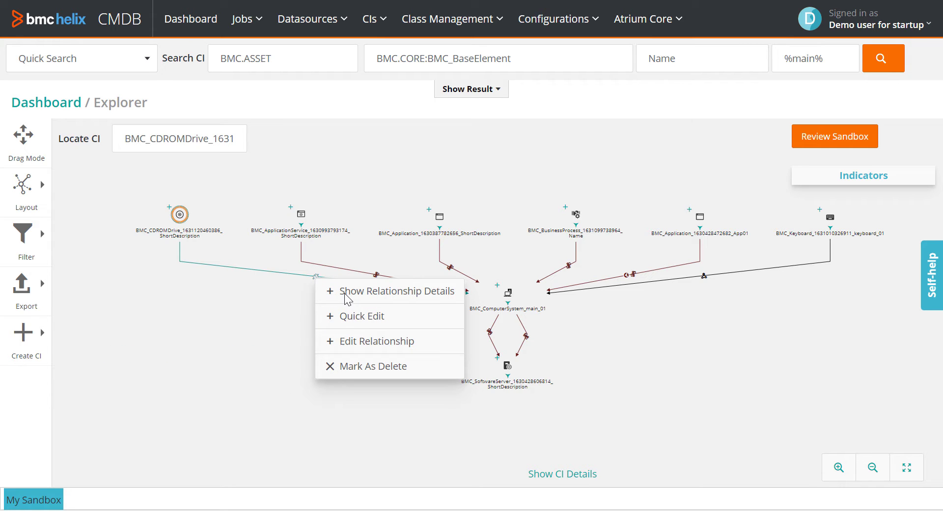
click(397, 291)
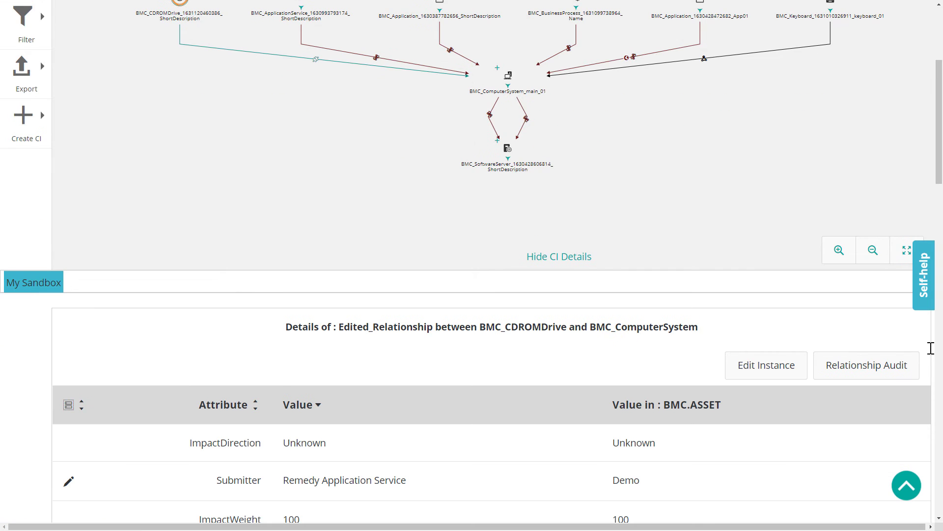
mouse_move(863, 373)
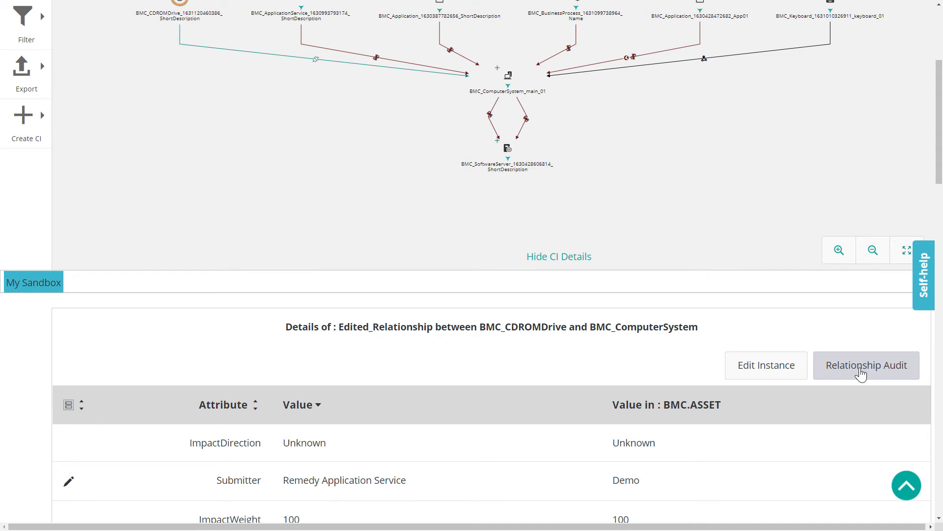
click(865, 365)
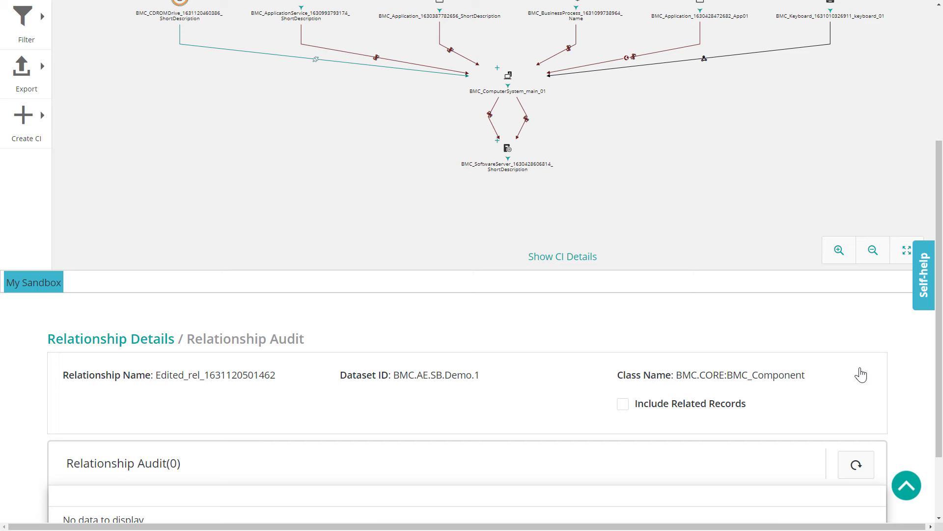
click(855, 464)
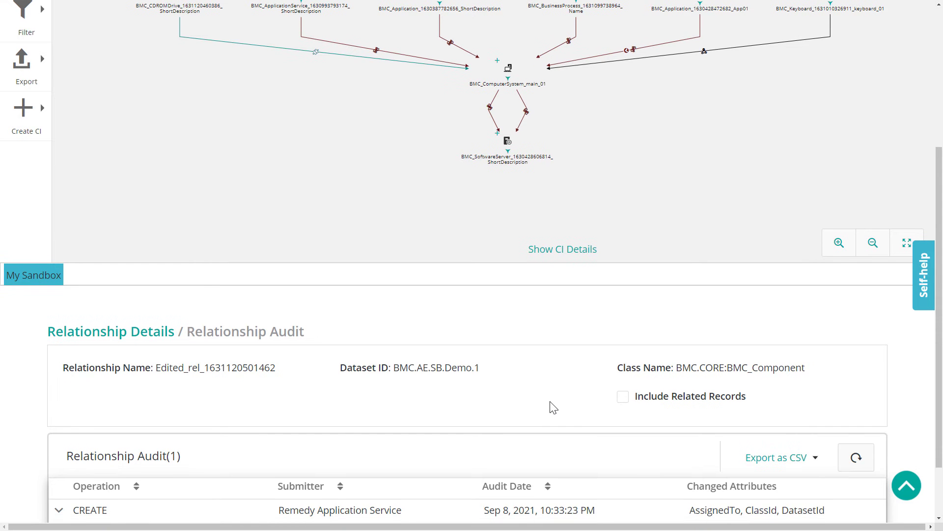
scroll(down, 3)
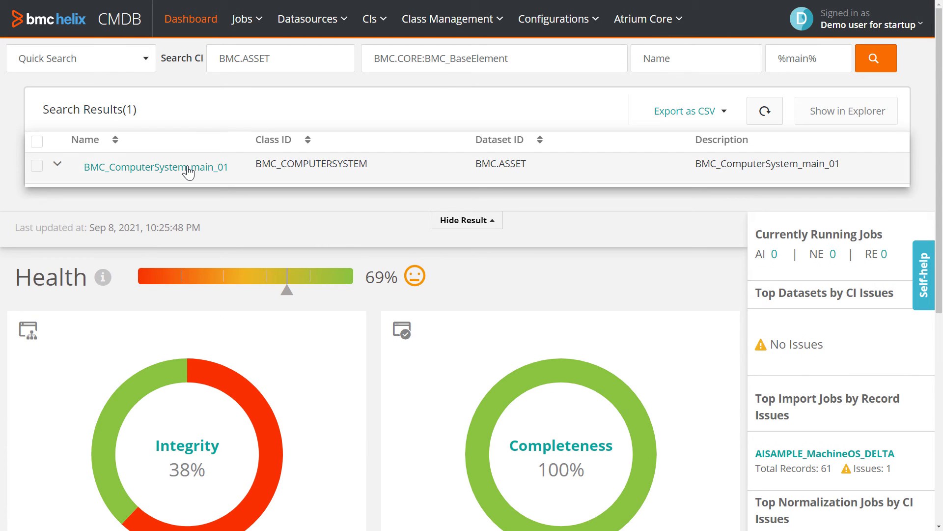
Collapse parents and children of BMC_ComputerSystem_main_01 so only that CI remains.
click(846, 111)
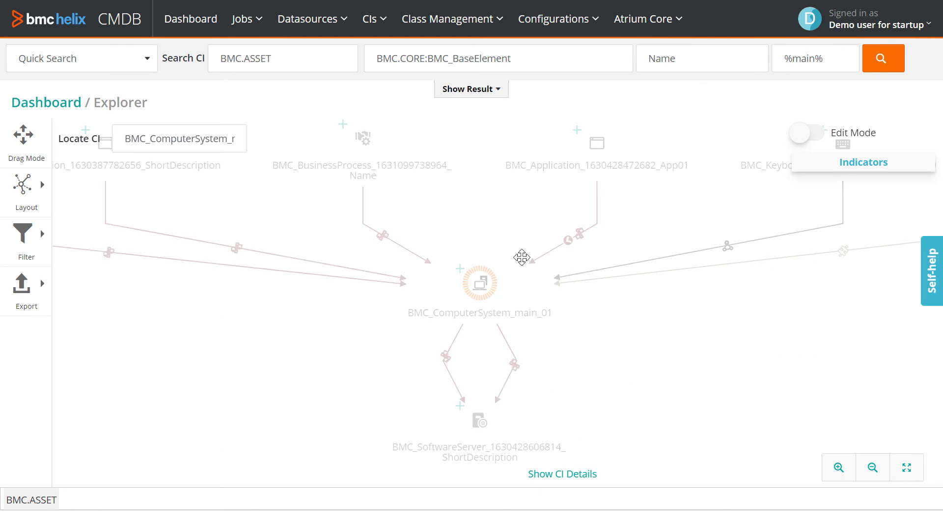
right_click(478, 283)
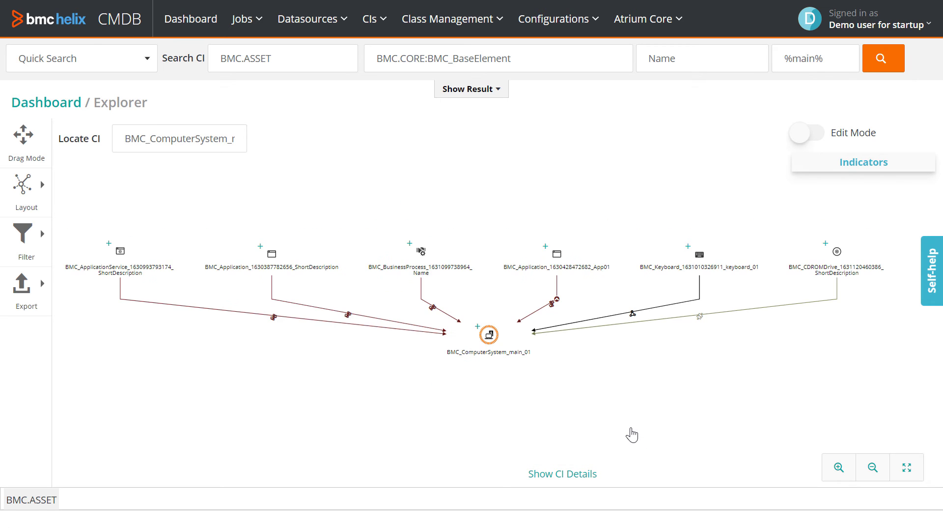
mouse_move(479, 332)
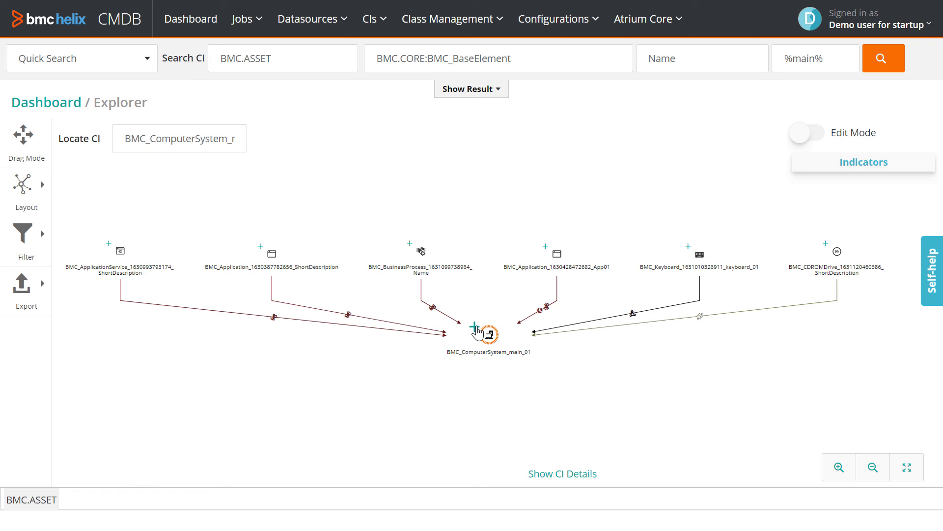
right_click(487, 333)
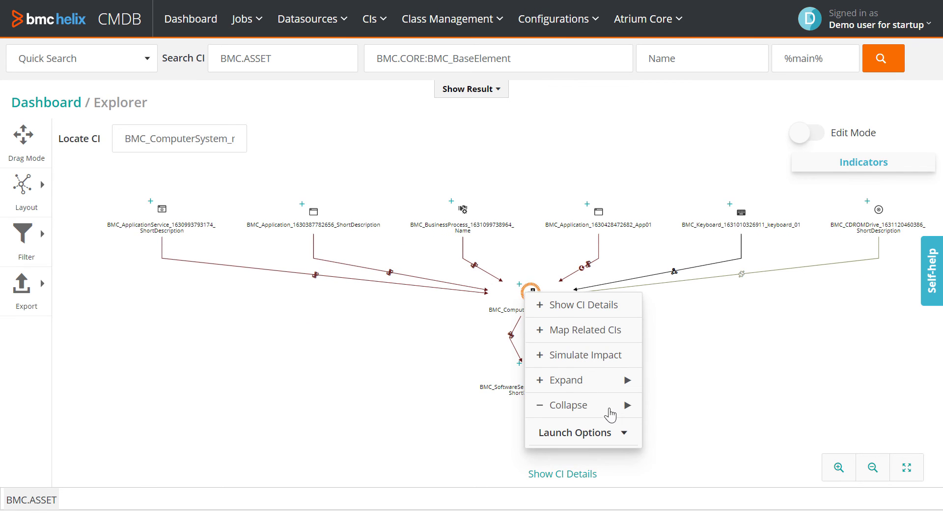
click(568, 405)
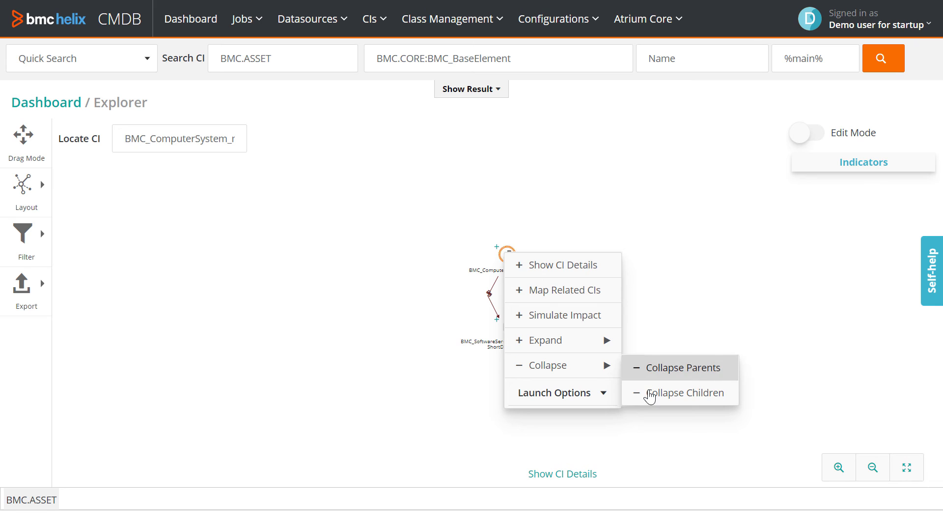
click(684, 391)
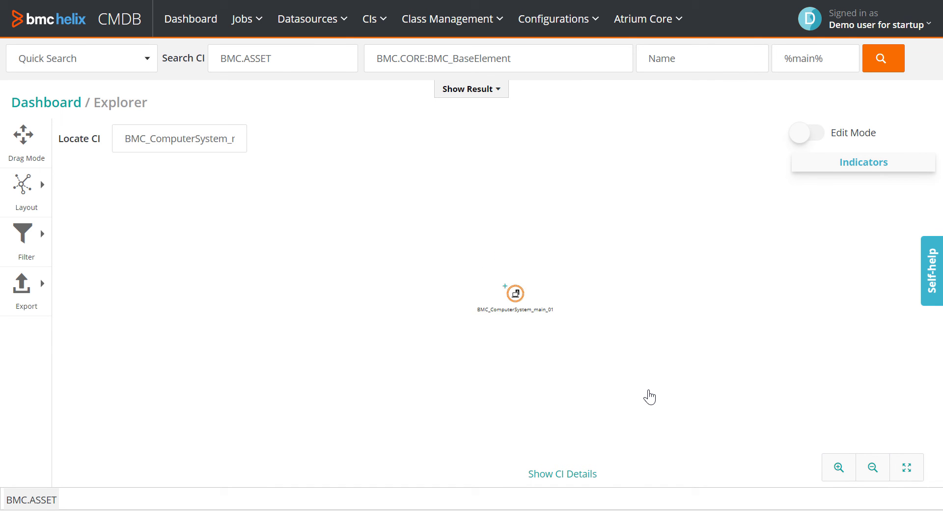